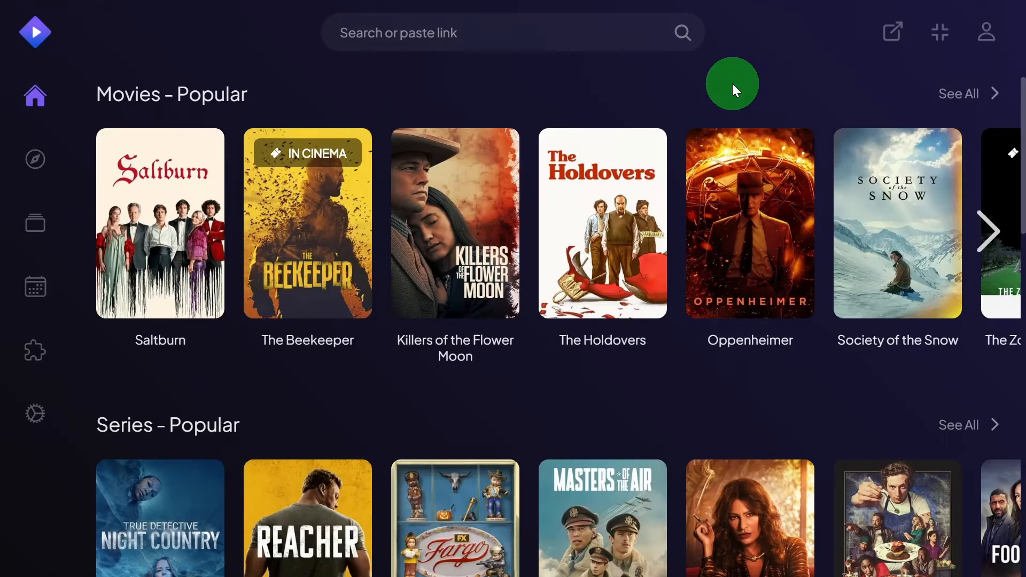
mouse_move(629, 94)
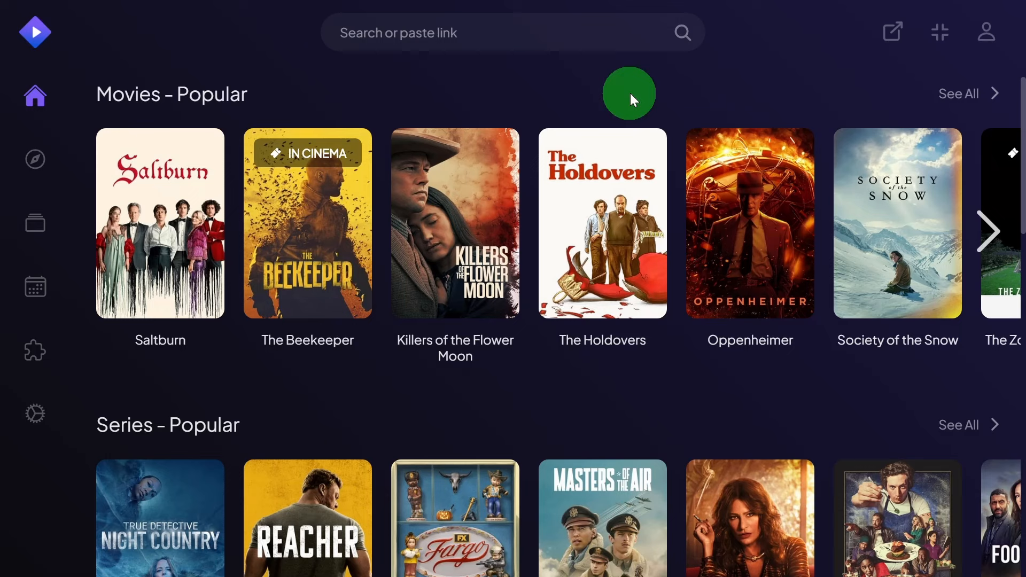
mouse_move(135, 110)
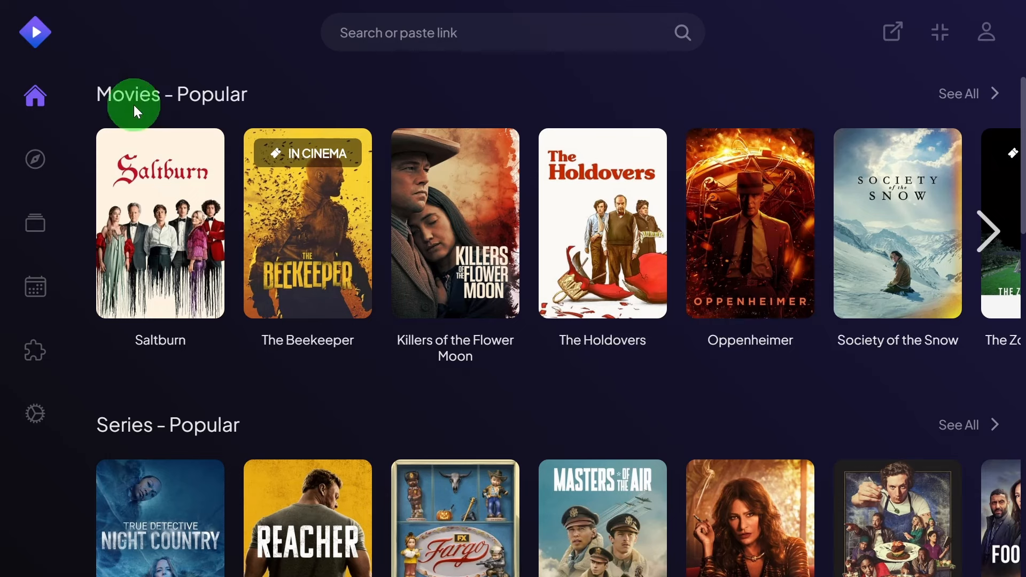
- Go to the Addons catalogue from the left sidebar
click(34, 356)
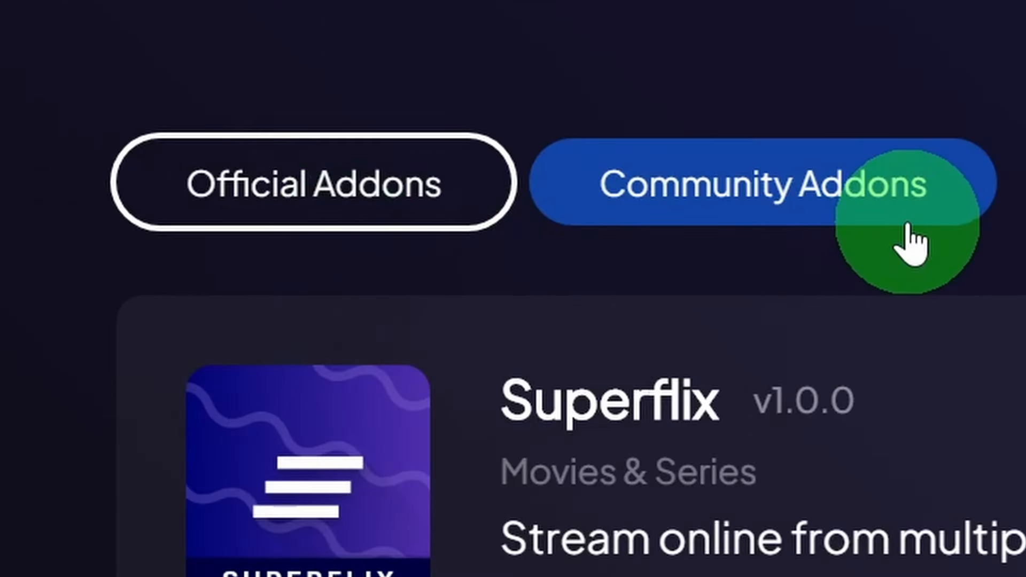
click(169, 94)
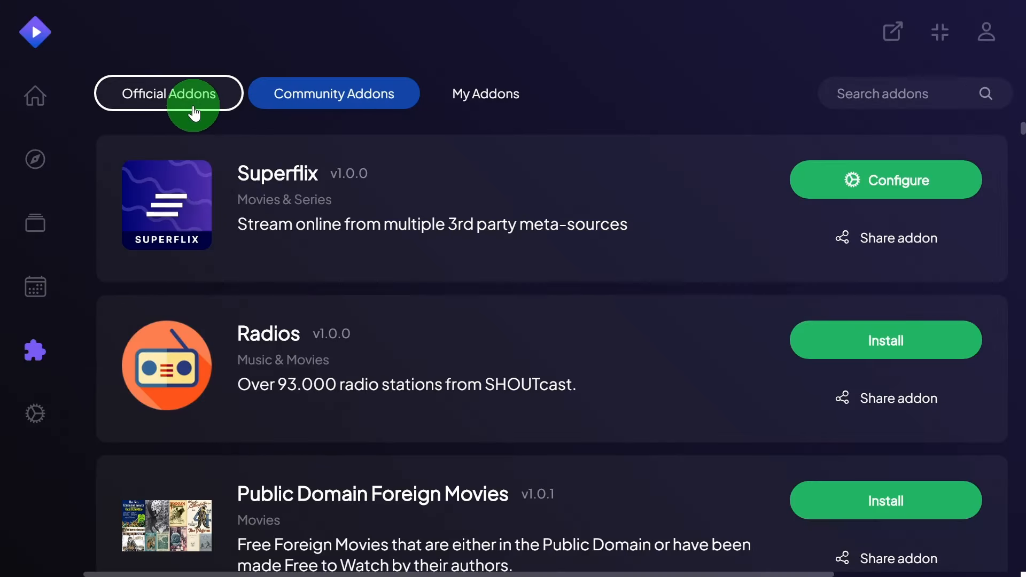
click(168, 94)
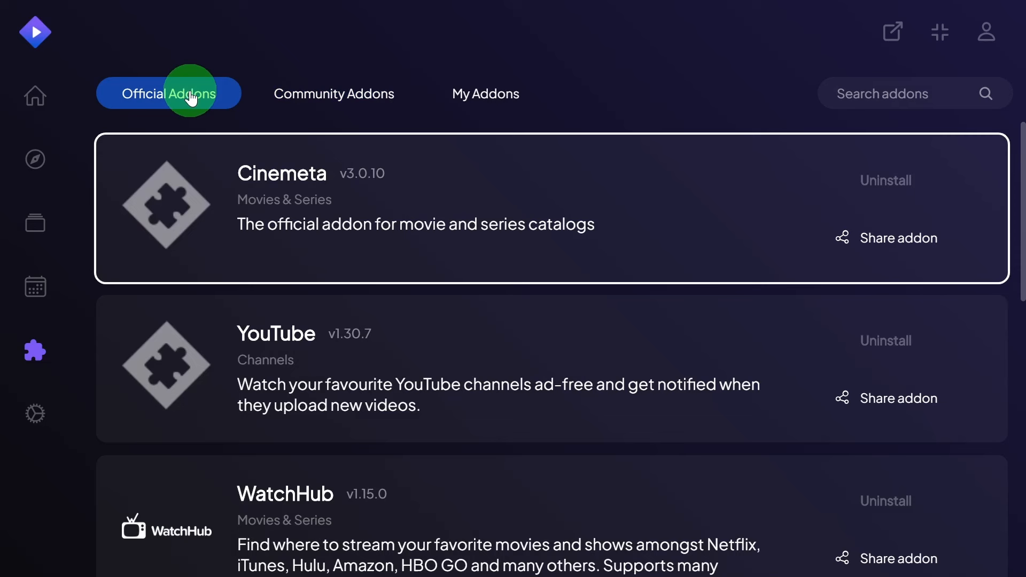
mouse_move(461, 146)
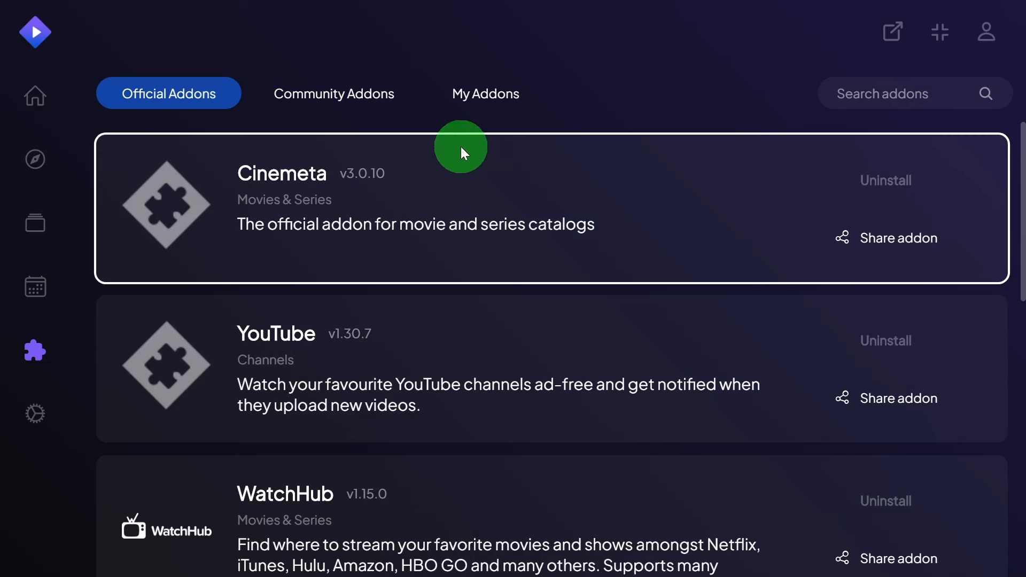
mouse_move(477, 142)
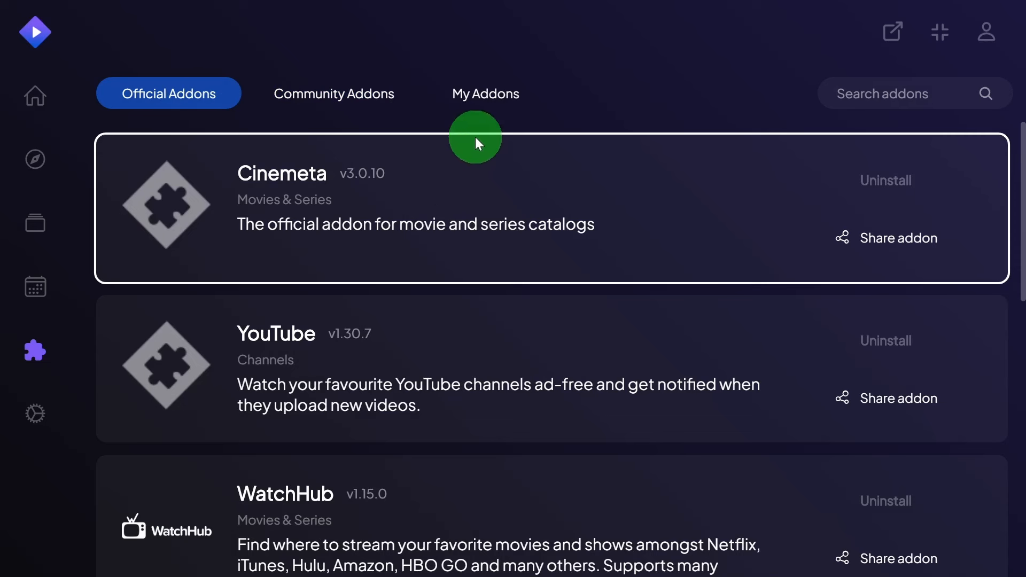
mouse_move(476, 139)
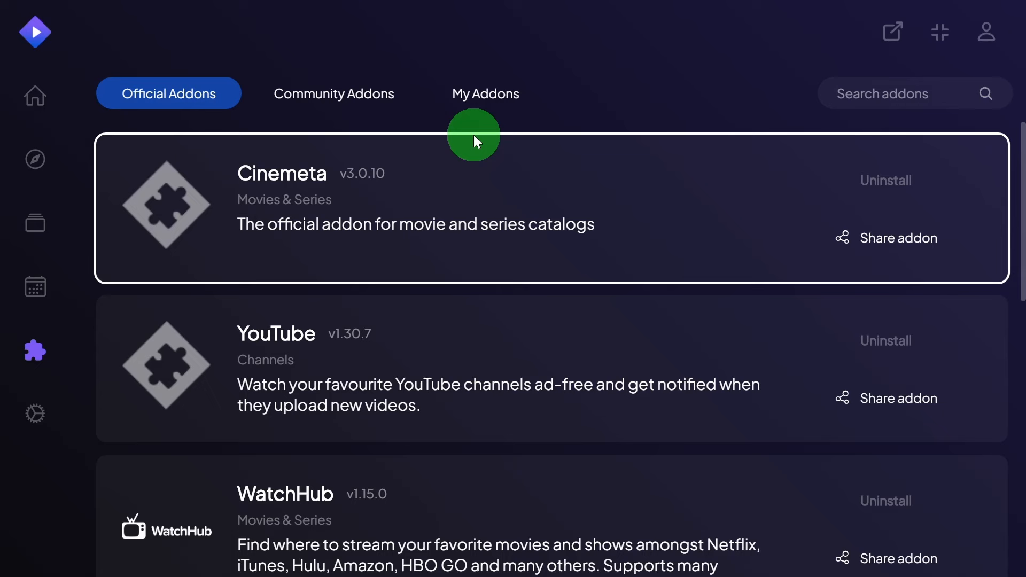
click(334, 93)
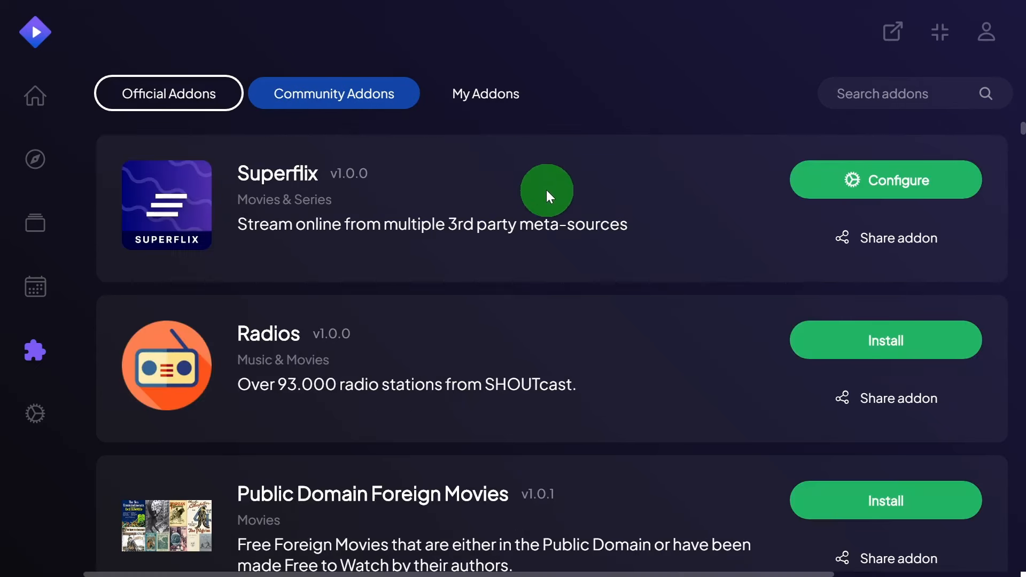
scroll(down, 3)
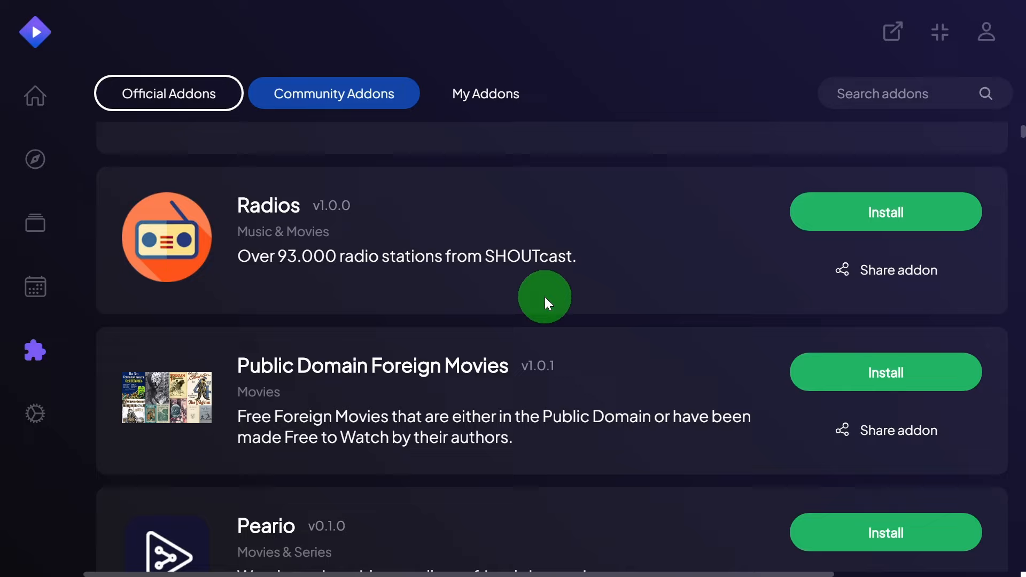
scroll(up, 3)
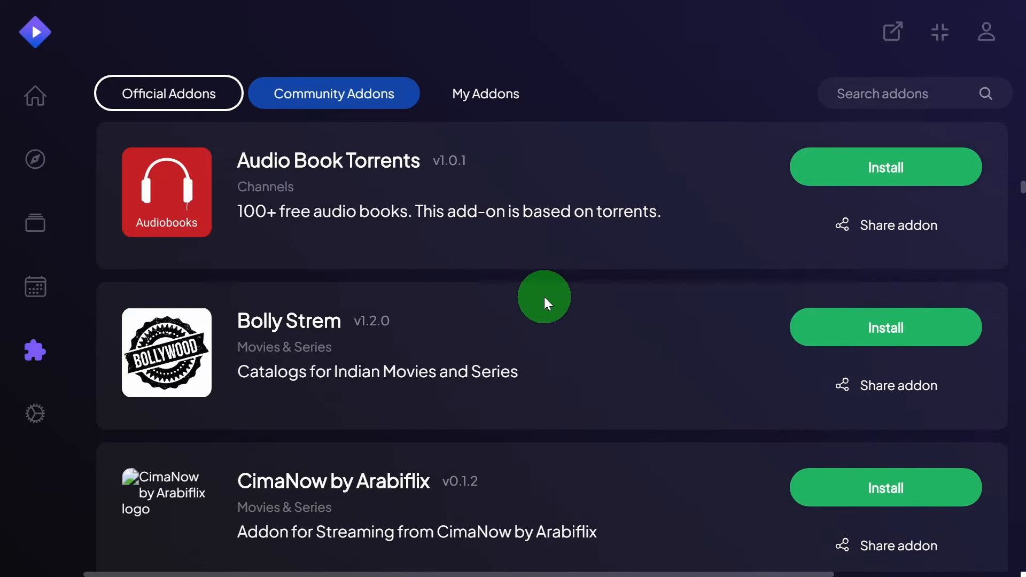
scroll(down, 3)
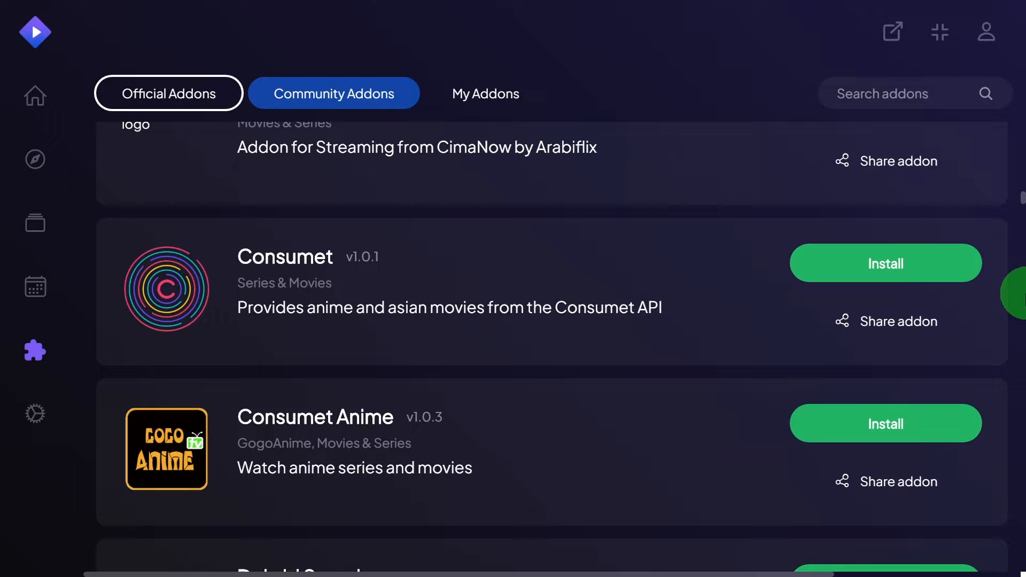
scroll(down, 3)
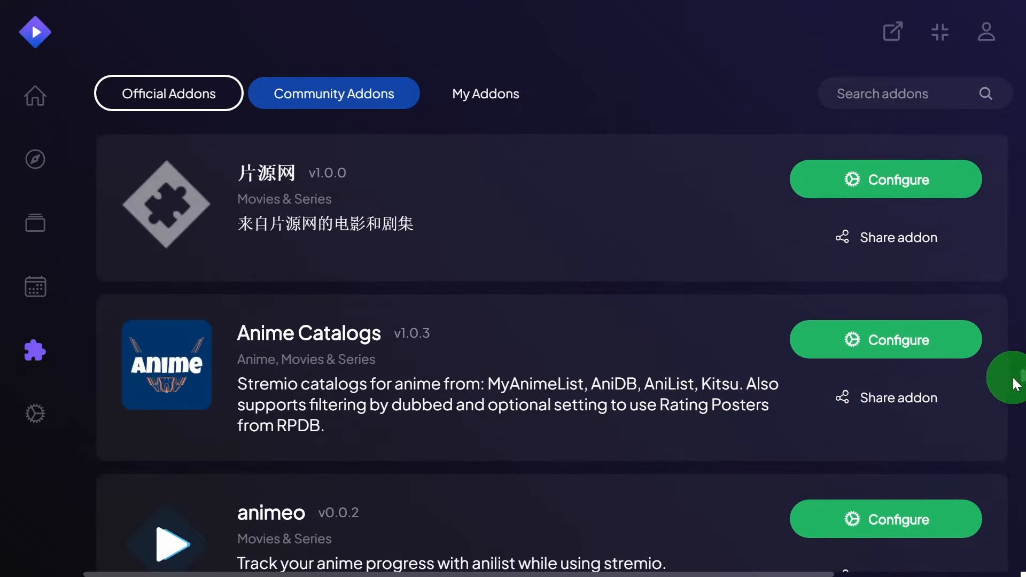
scroll(down, 3)
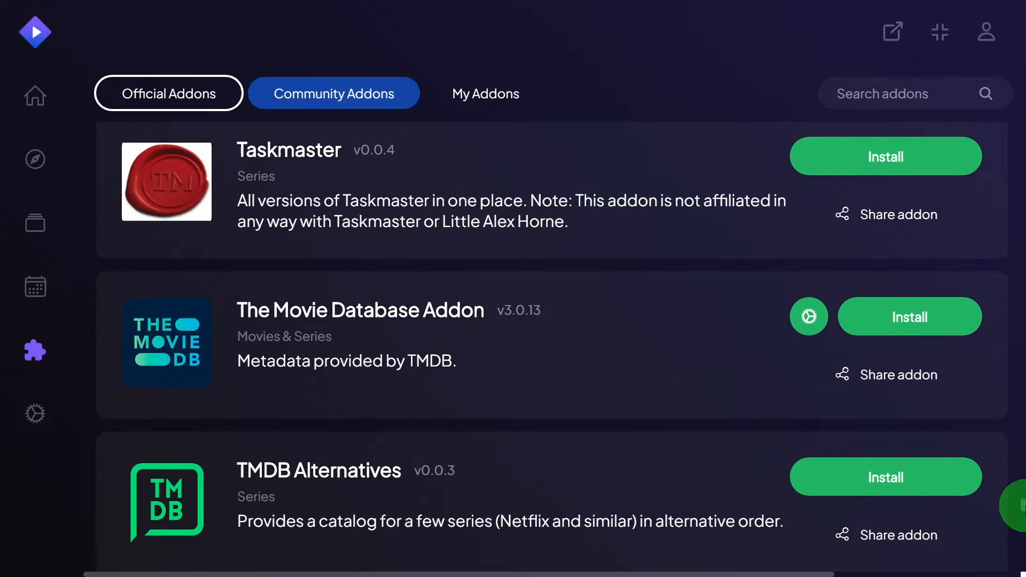
scroll(down, 3)
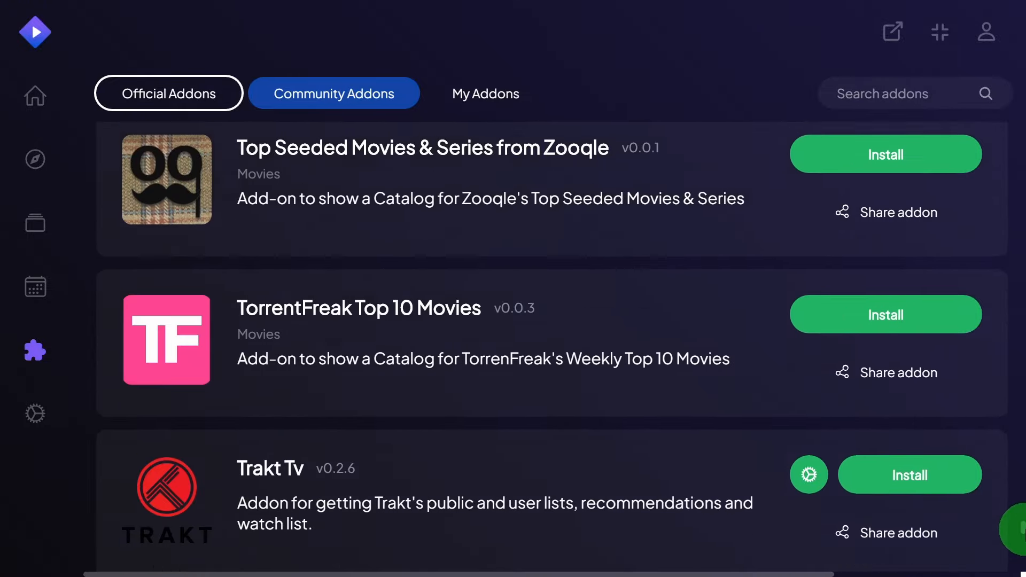
scroll(down, 3)
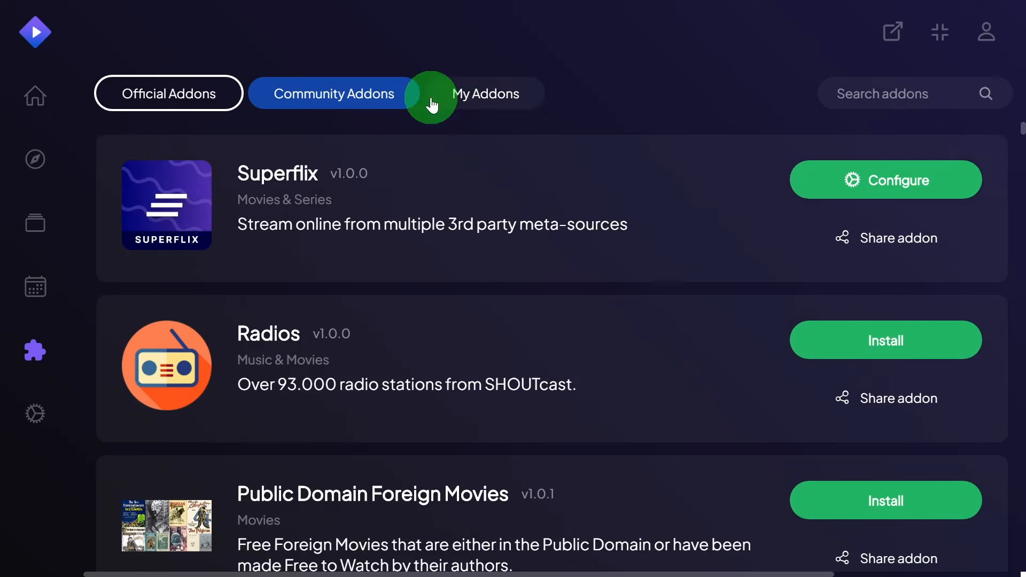
click(167, 93)
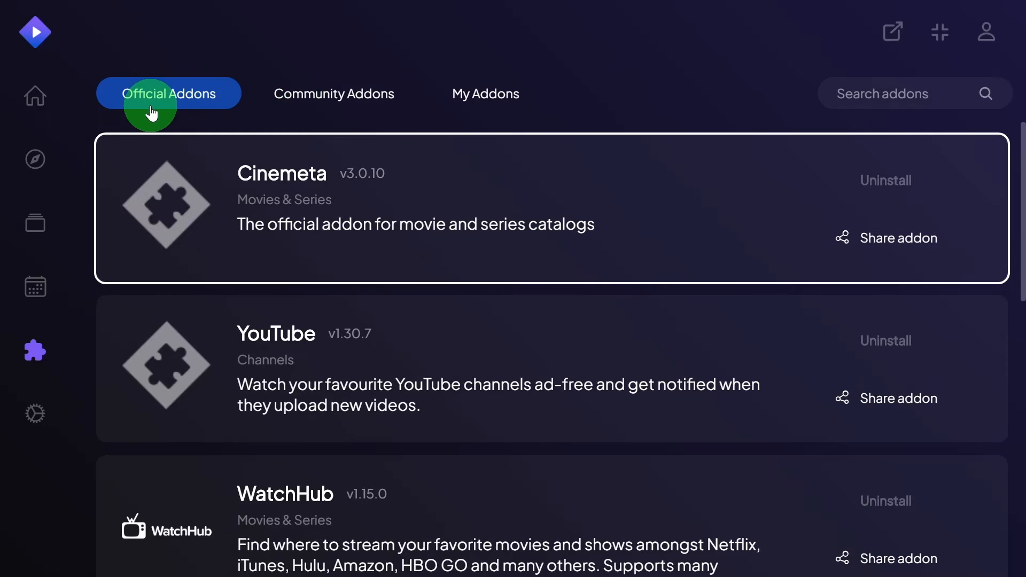
mouse_move(340, 203)
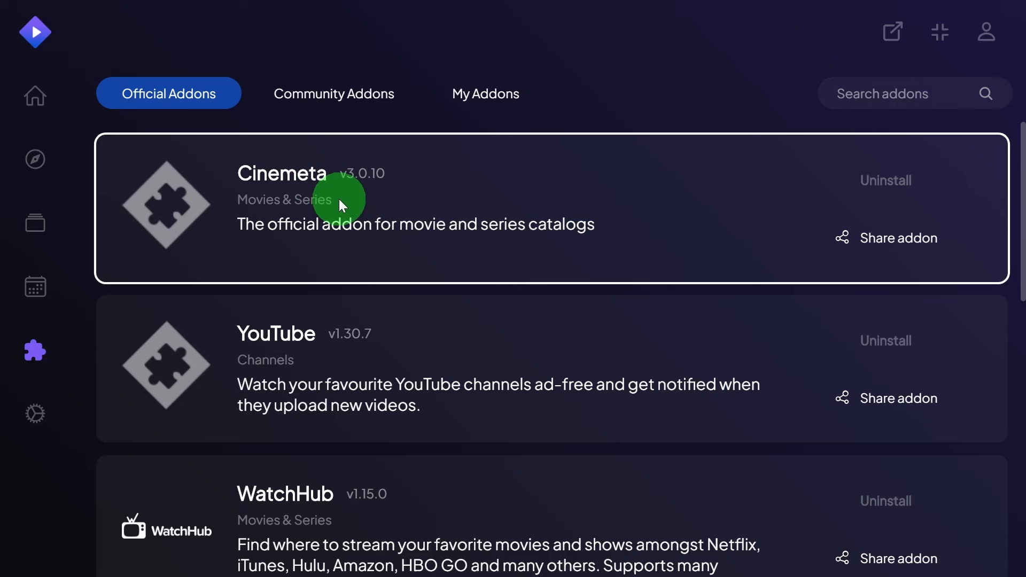
mouse_move(35, 95)
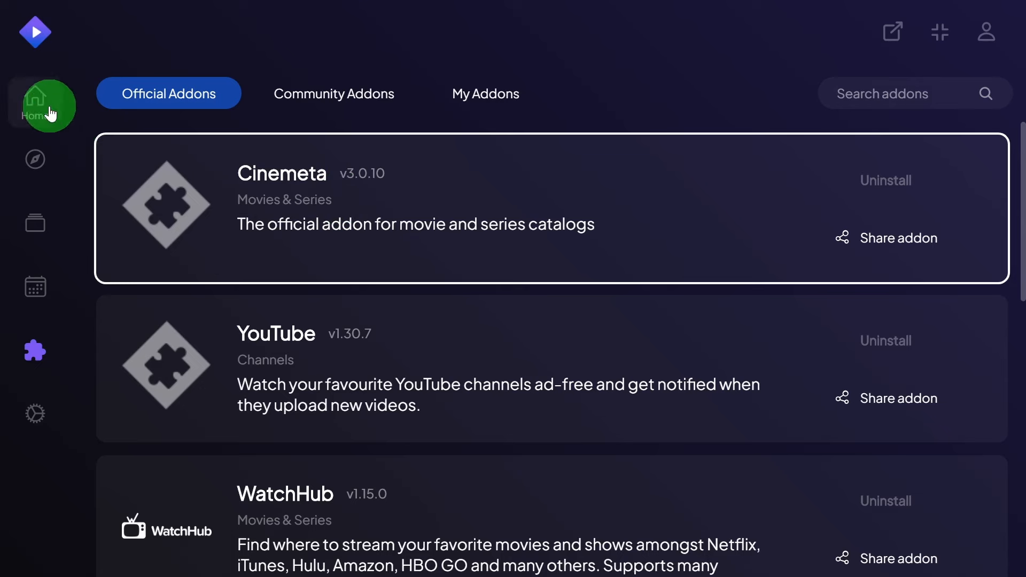
click(34, 103)
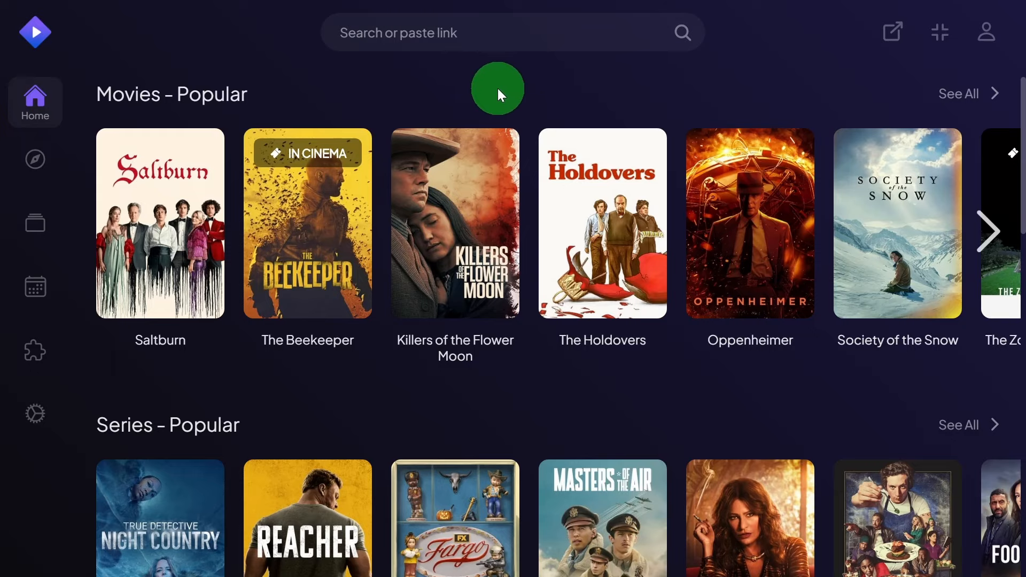
scroll(down, 3)
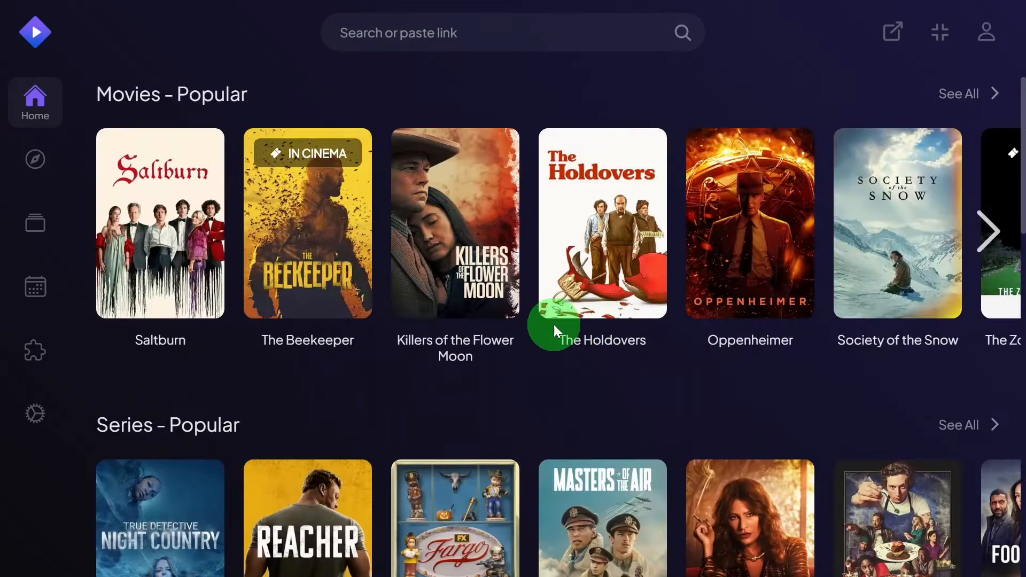
click(35, 351)
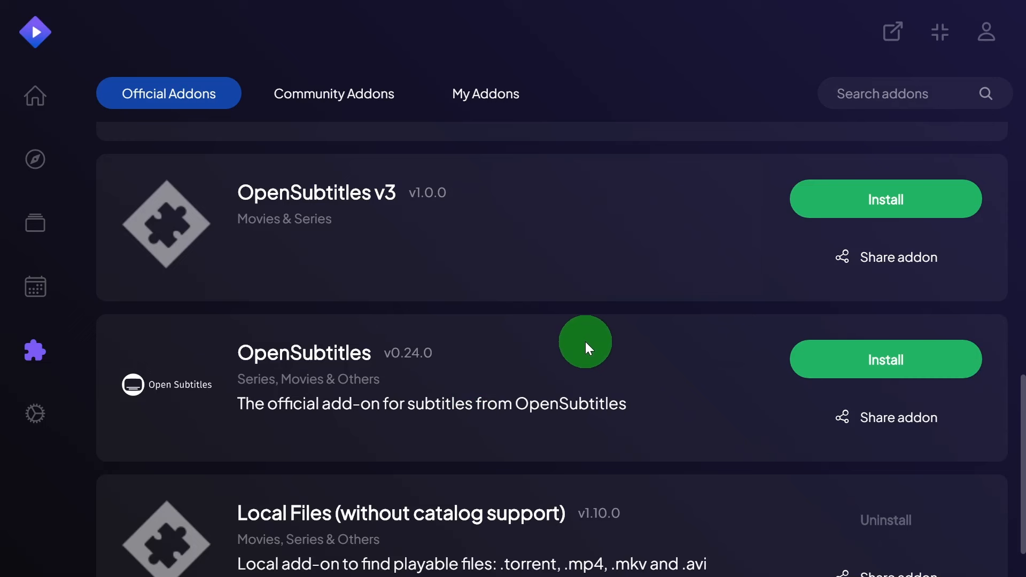
mouse_move(308, 381)
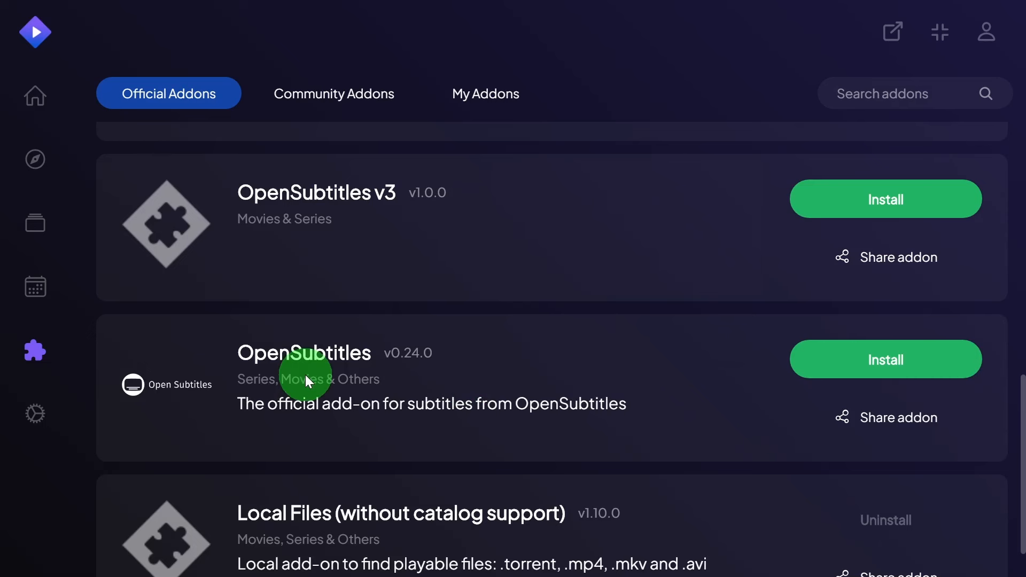
mouse_move(320, 378)
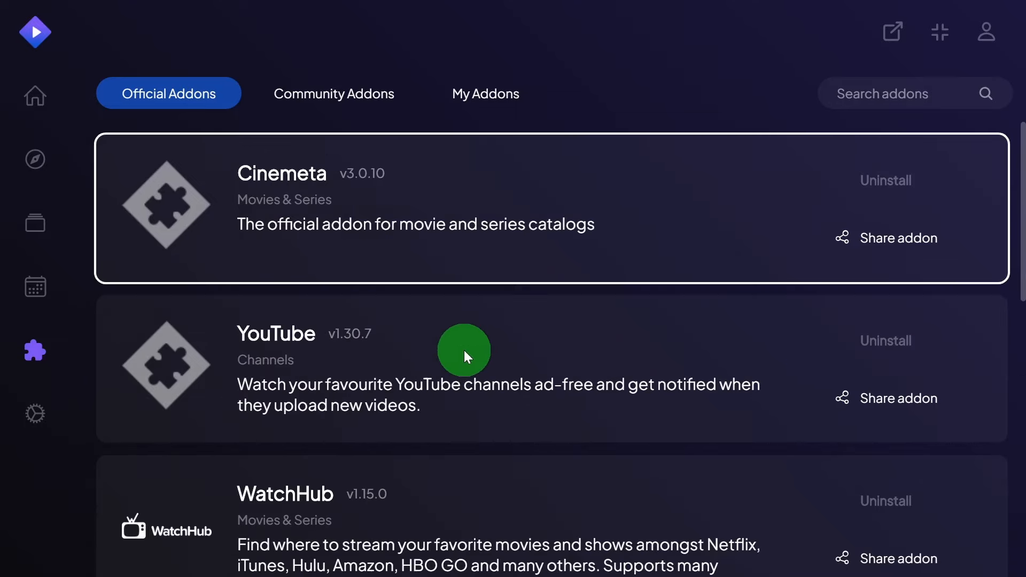
- Browse the Community Addons list down past Consumet and KissKiss, then return to Superflix at the top
scroll(down, 3)
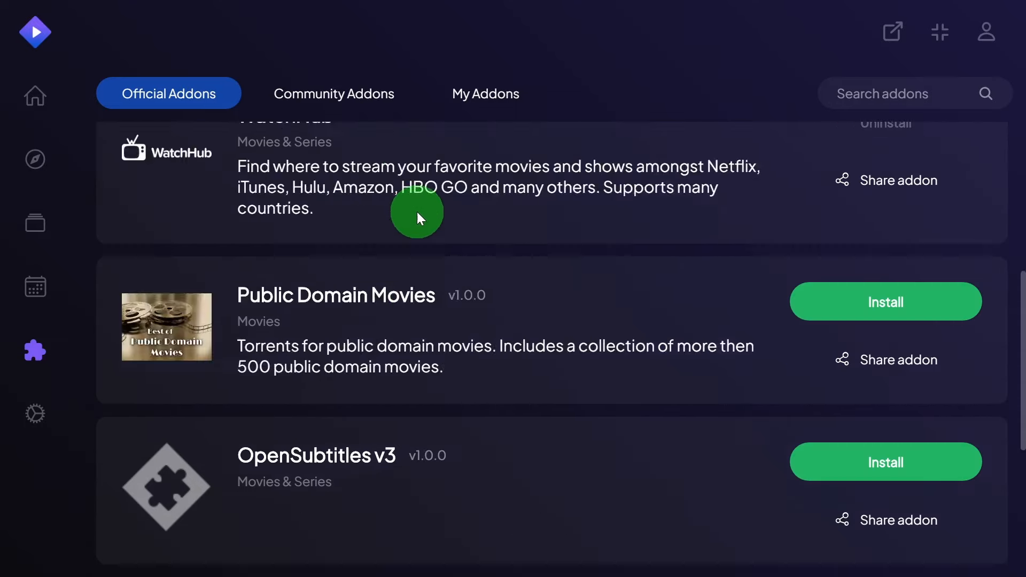
click(334, 93)
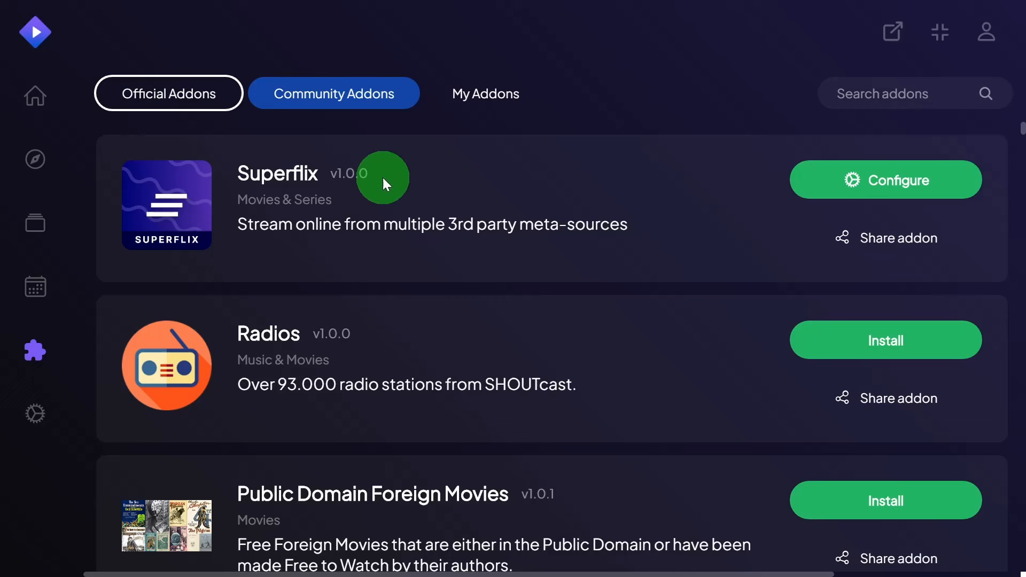
mouse_move(265, 360)
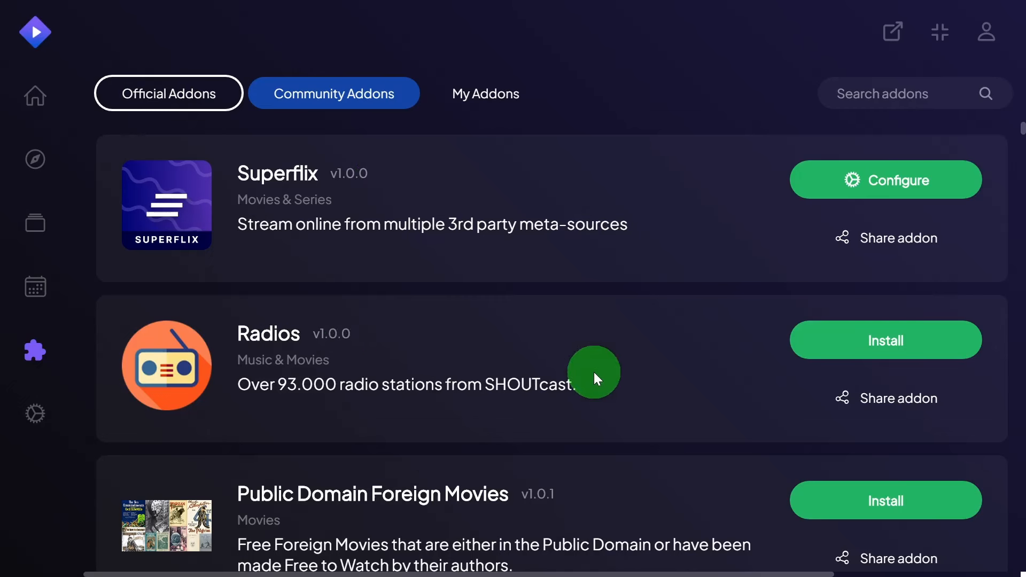
mouse_move(602, 405)
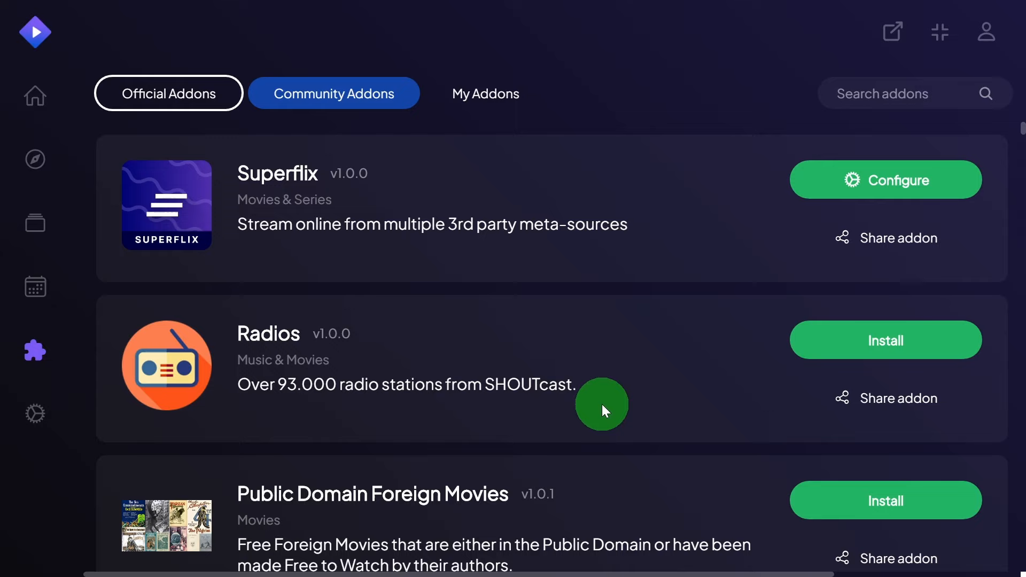
scroll(down, 3)
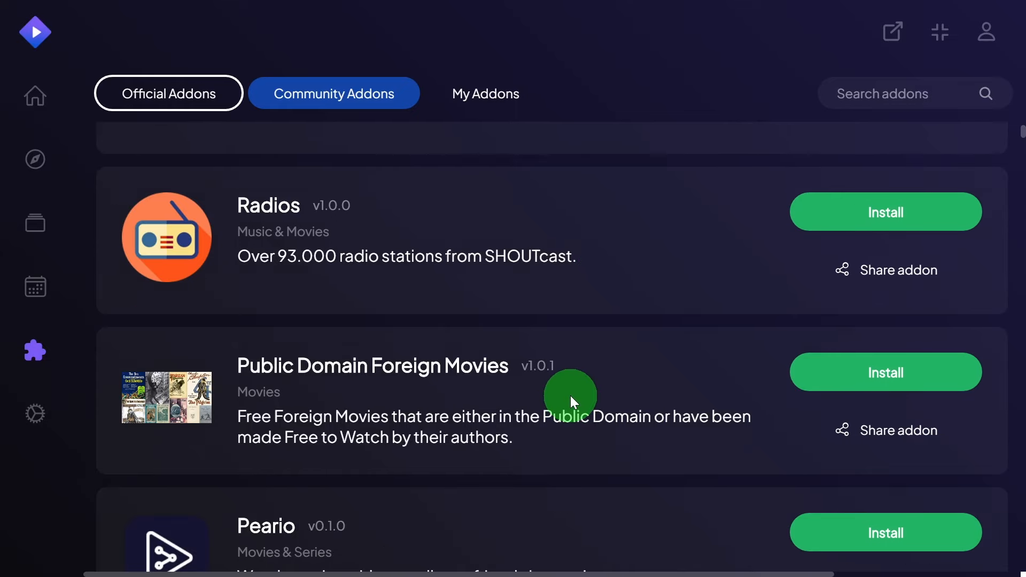
scroll(up, 3)
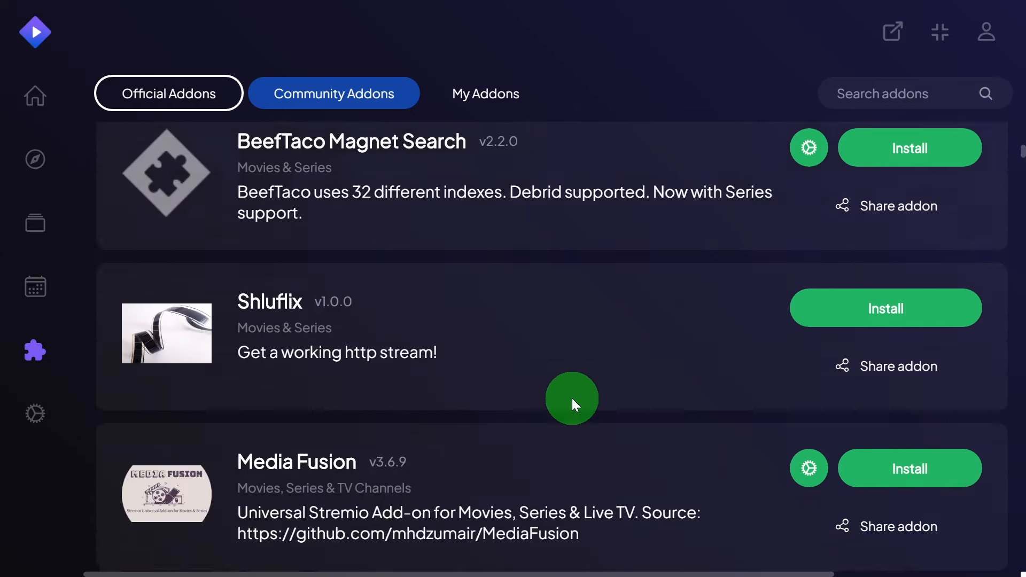
scroll(down, 3)
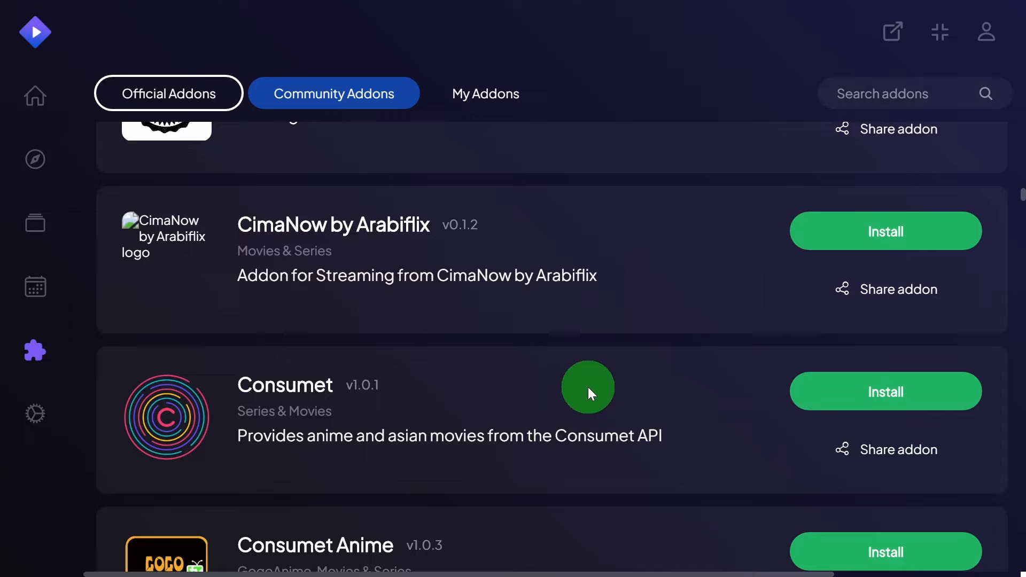
scroll(down, 3)
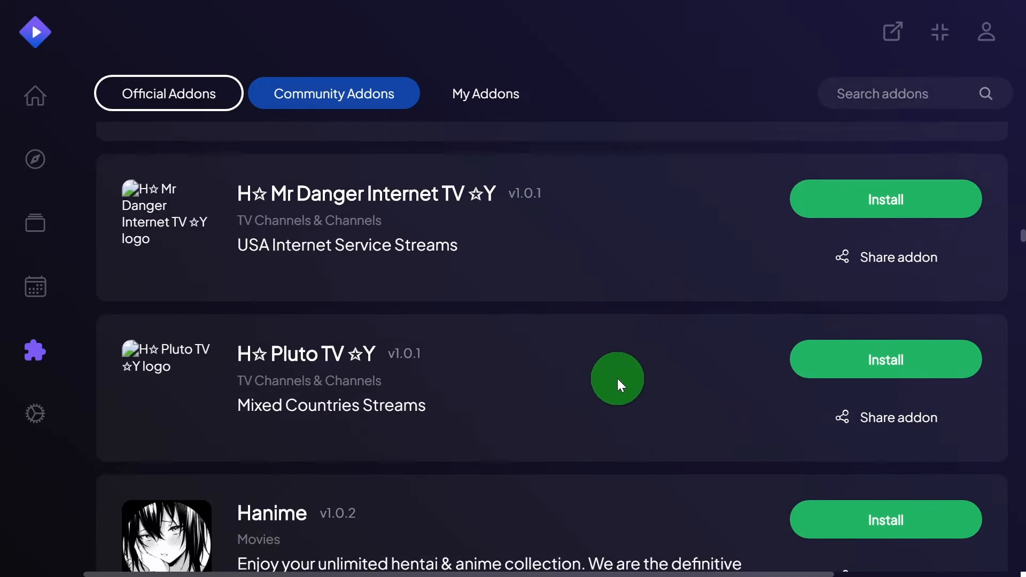
scroll(down, 3)
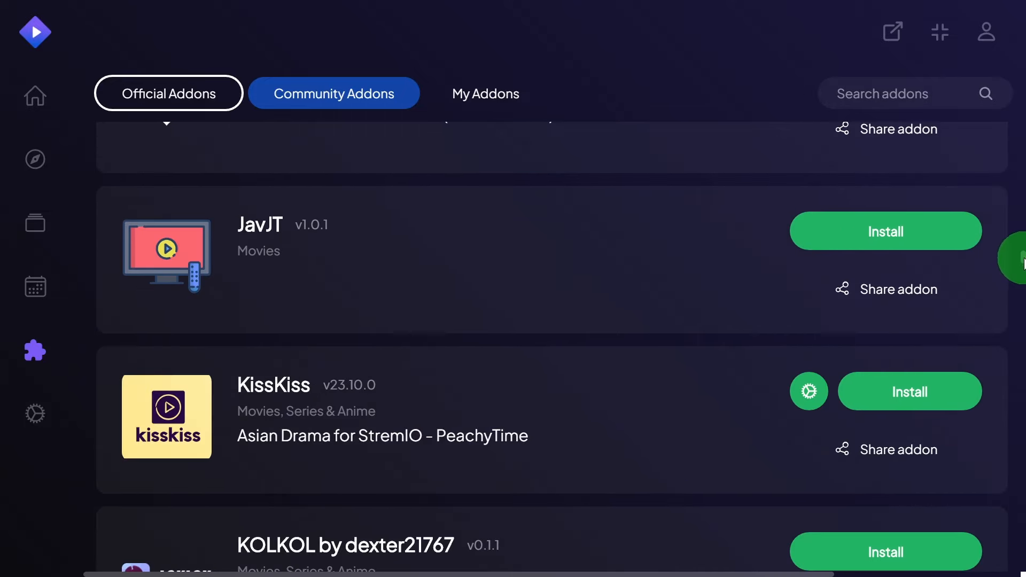
scroll(up, 3)
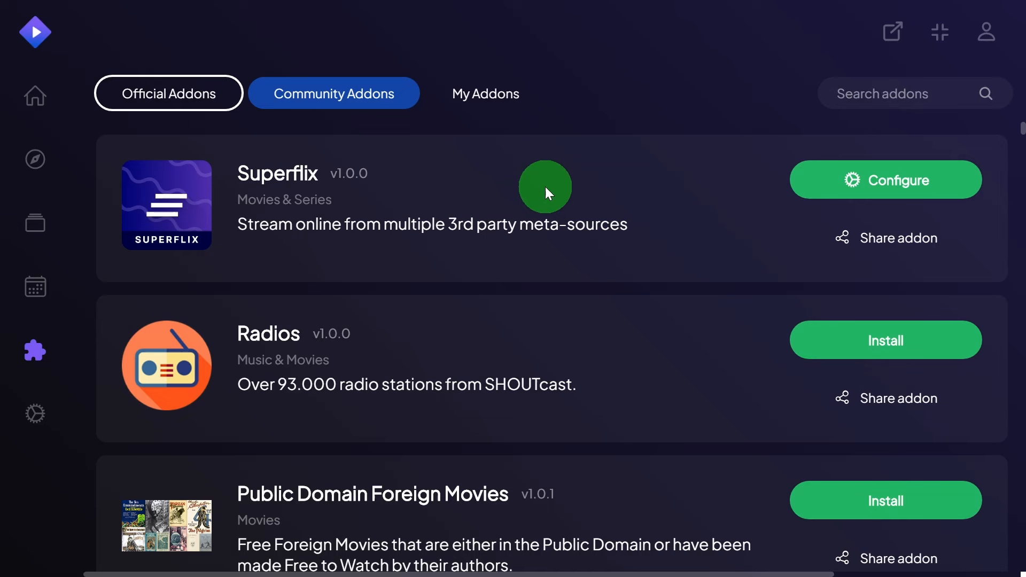
- Install OpenSubtitles v0.24.0 from the Official Addons list, getting the 'Addon installed' notice
click(167, 93)
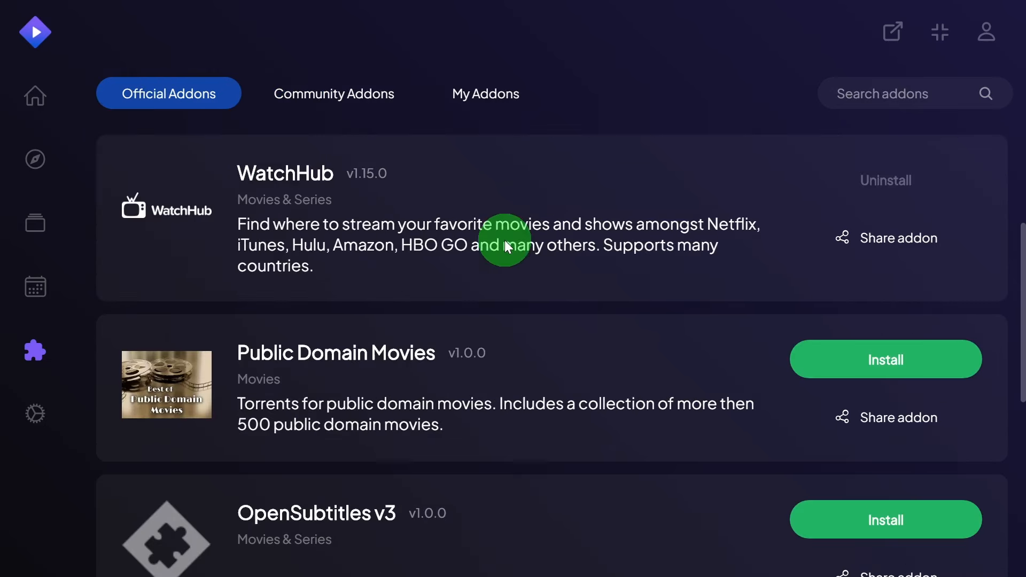
scroll(down, 3)
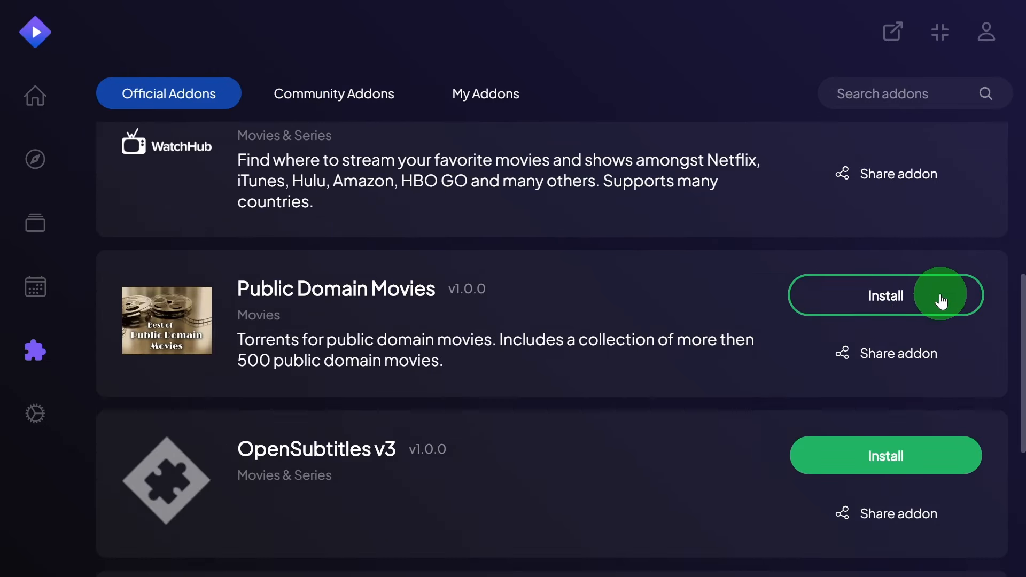
scroll(down, 3)
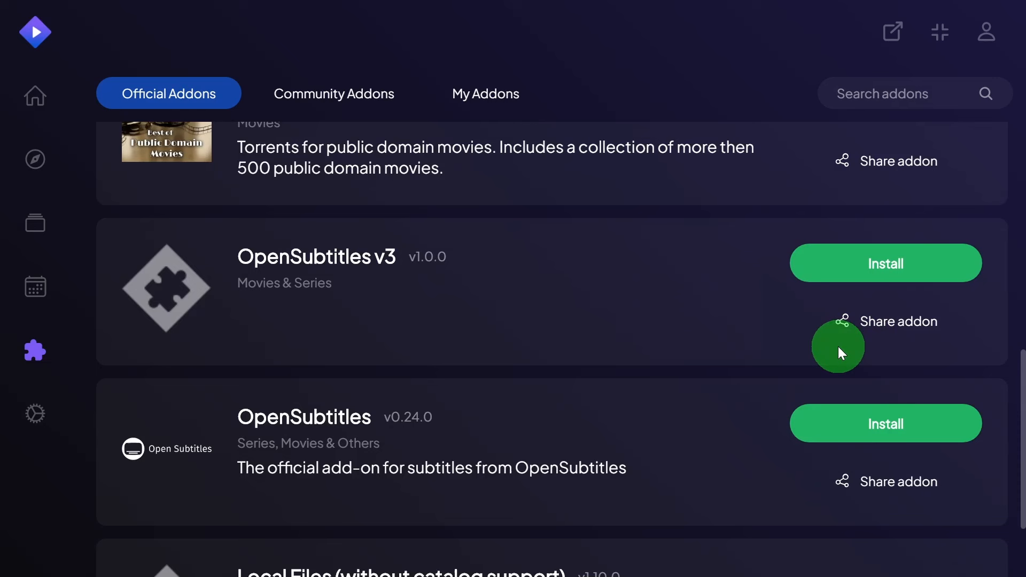
click(885, 424)
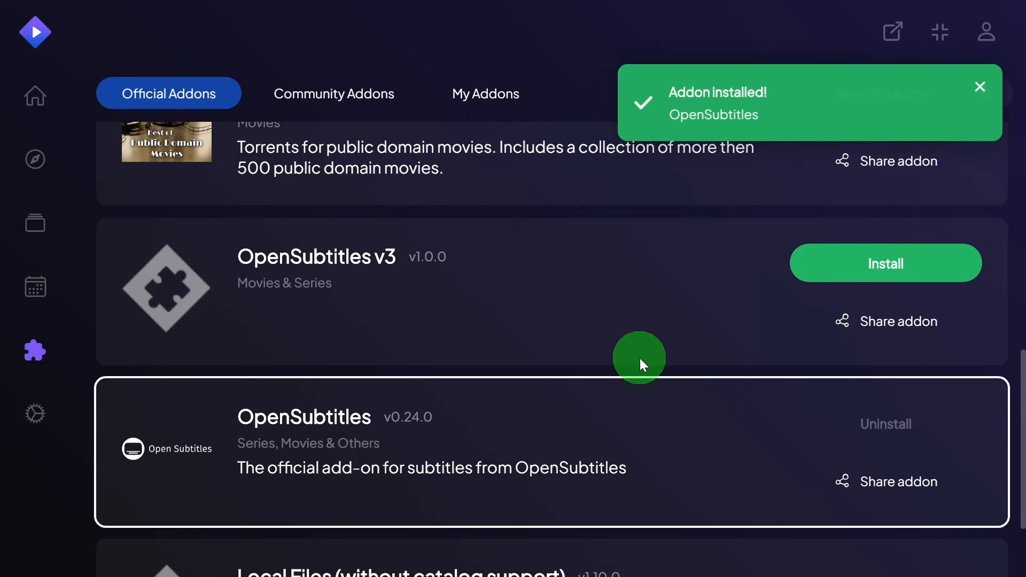
mouse_move(688, 191)
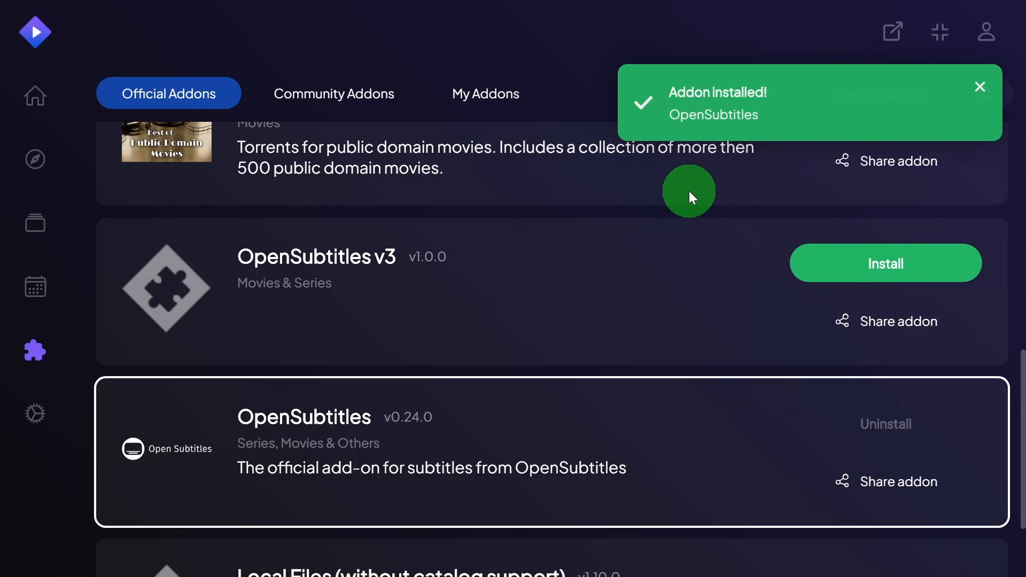
mouse_move(894, 31)
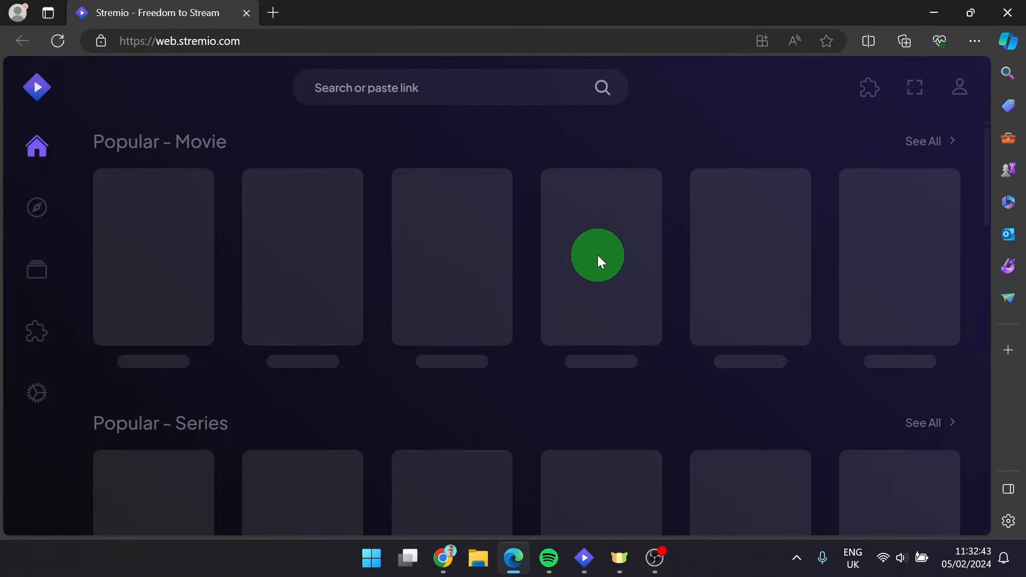
mouse_move(617, 185)
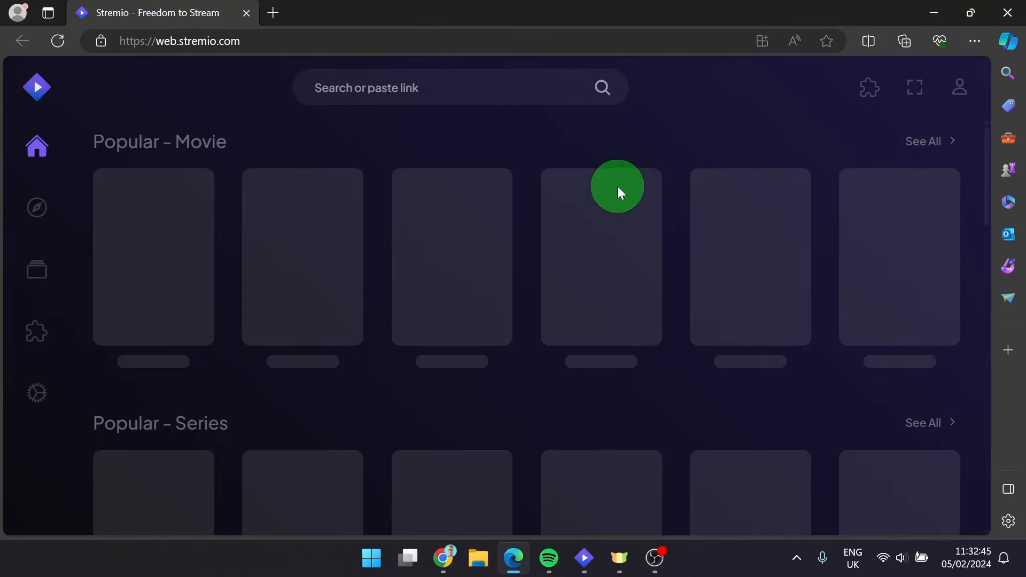
- Show the installed addons list with Cinemeta, YouTube, WatchHub and Public Domain Movies
click(36, 331)
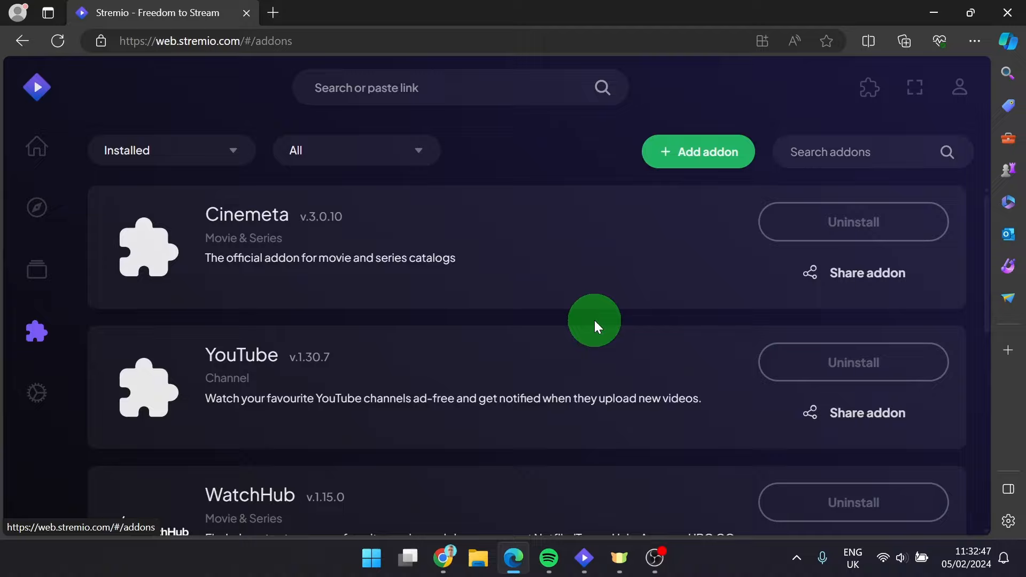
scroll(down, 3)
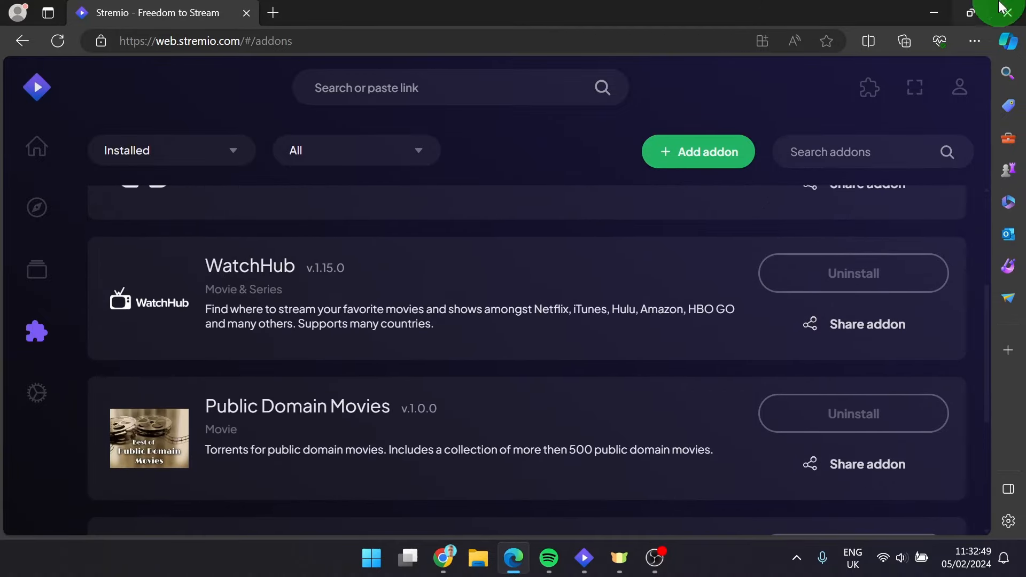